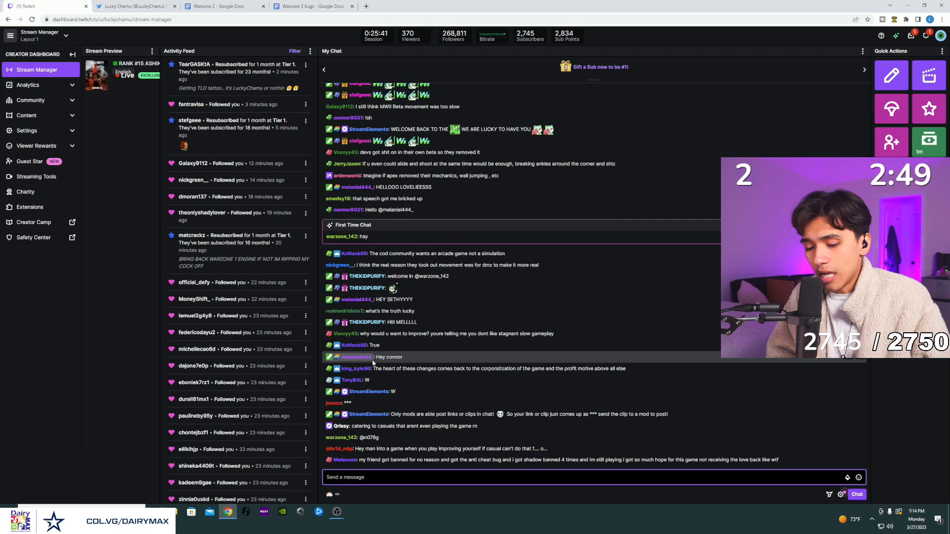
pyautogui.scroll(-3)
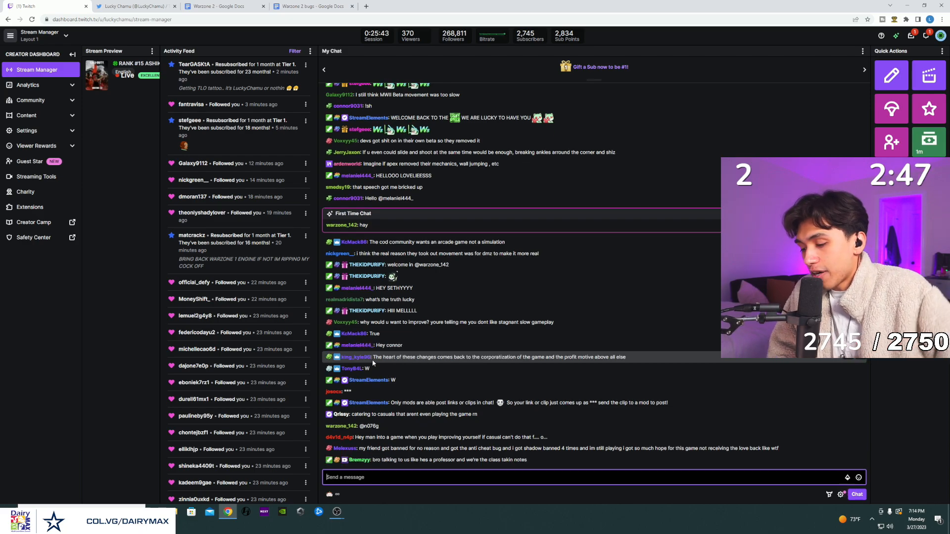